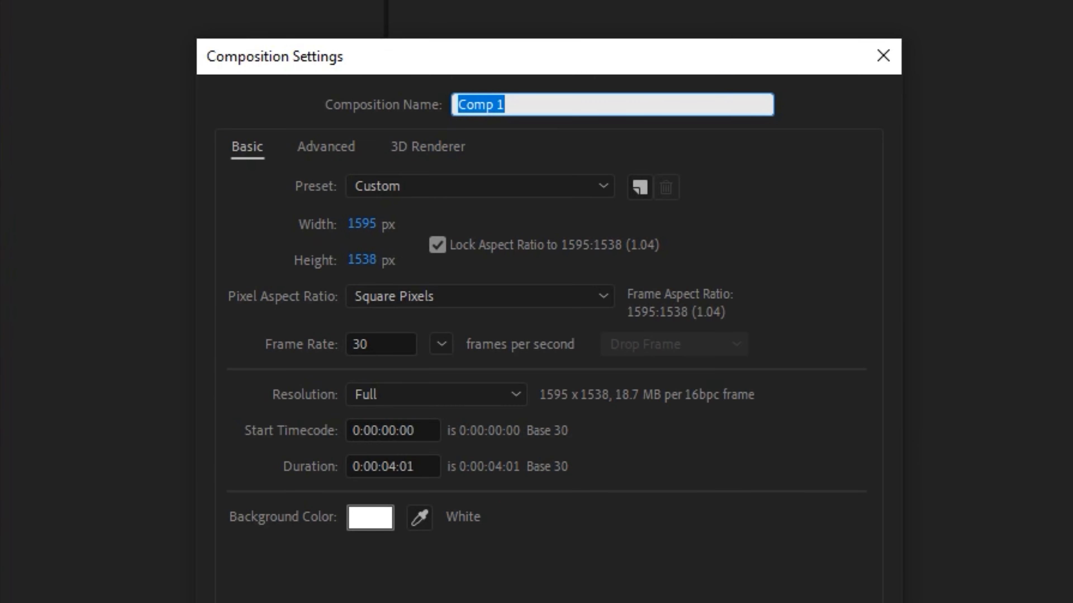
Step: Set the composition to 1920×1080 with aspect ratio unlocked and name it Main Comp
type("1920")
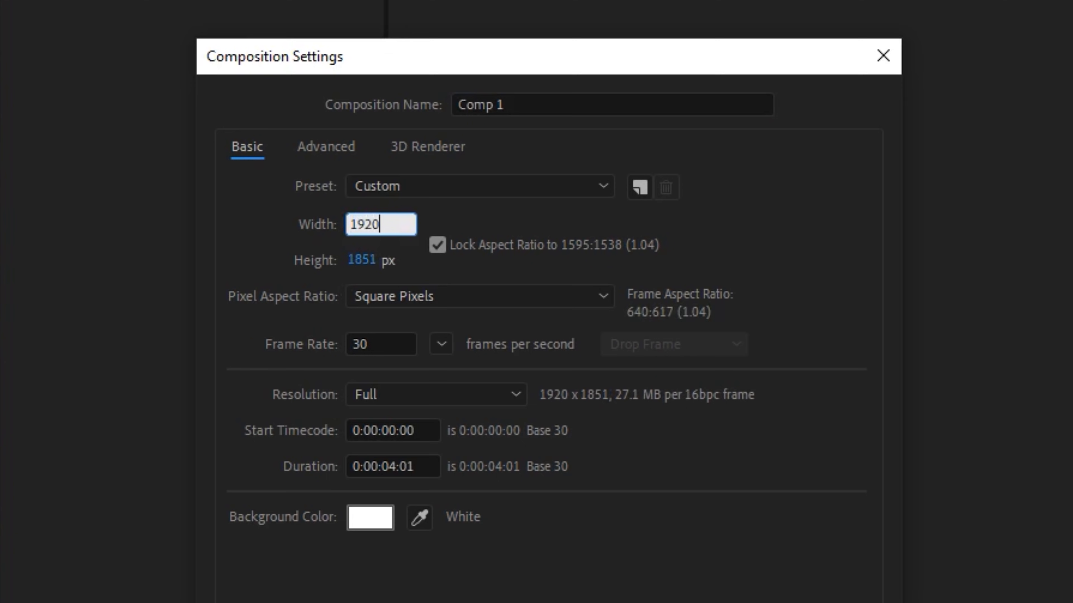
type("1080")
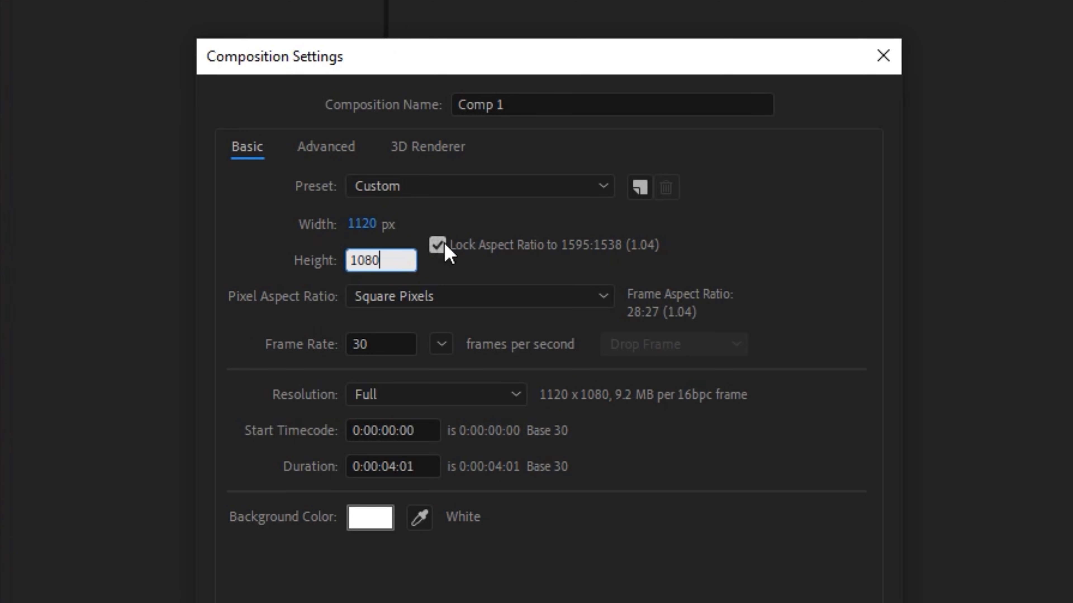
left_click(437, 245)
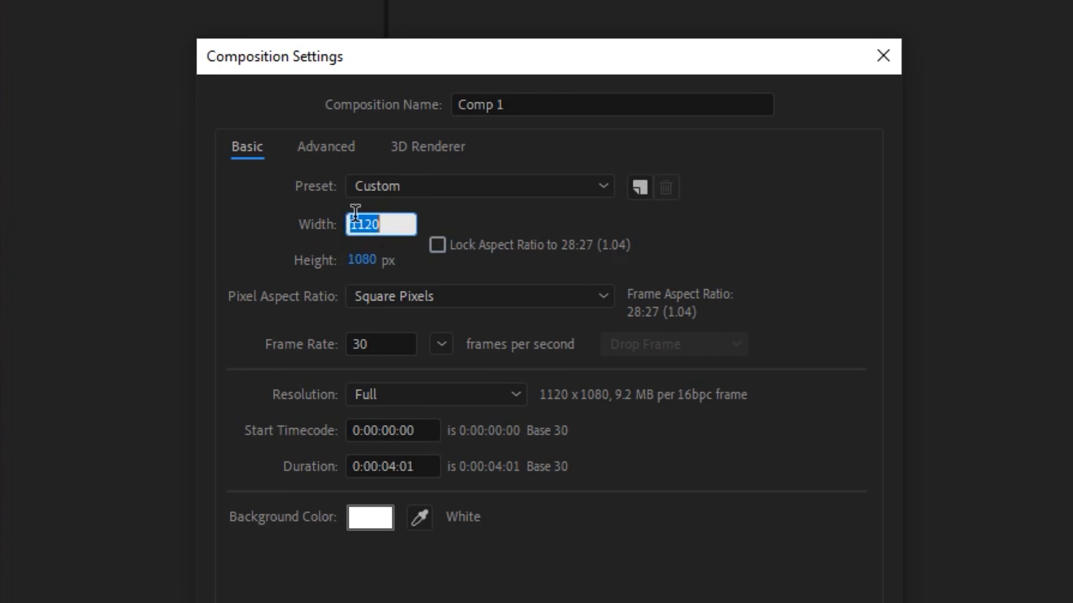
type("1920")
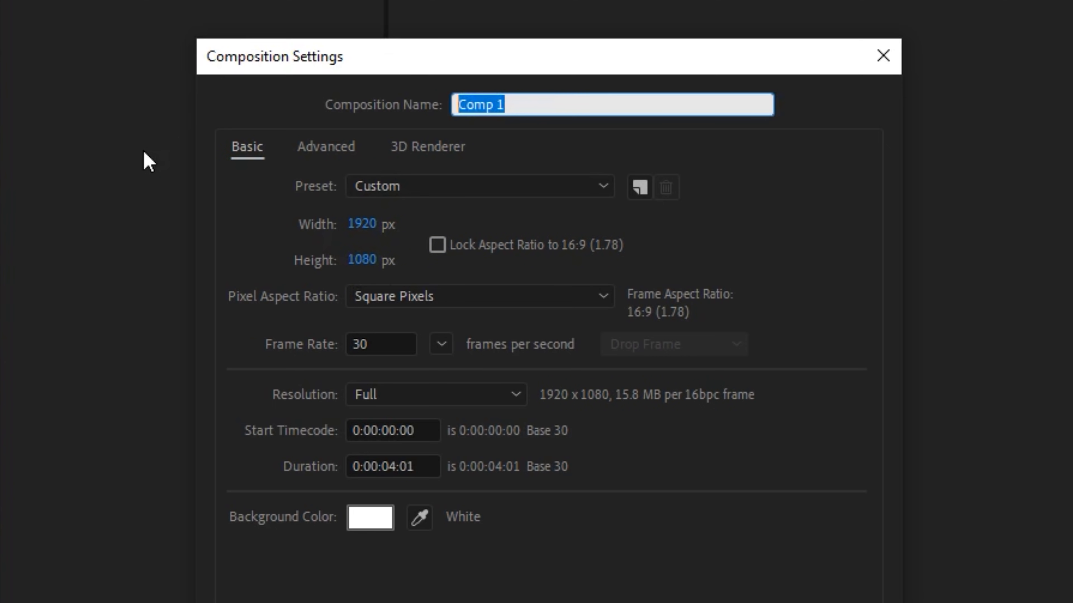
type("Main Comp")
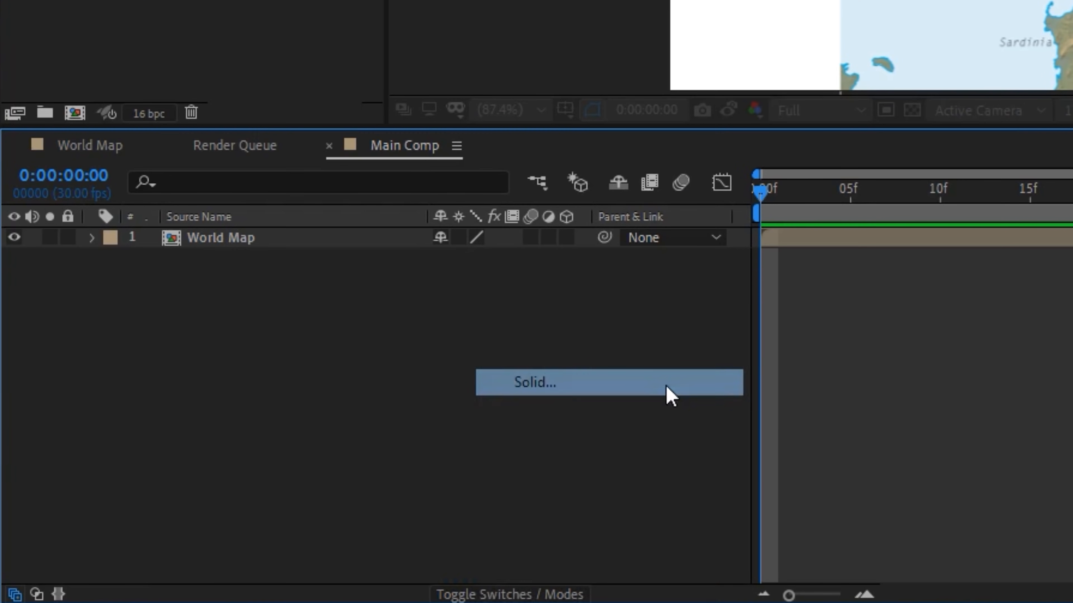
Step: Create a red solid named Stroke above World Map, then hide it to reveal the map
left_click(534, 382)
type("Stroke")
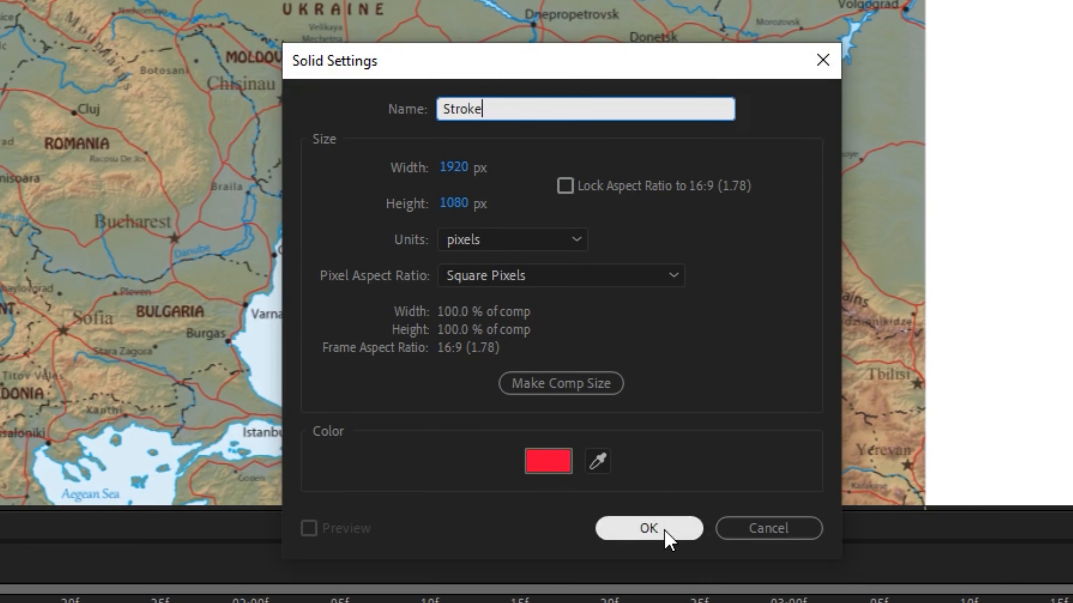
left_click(647, 528)
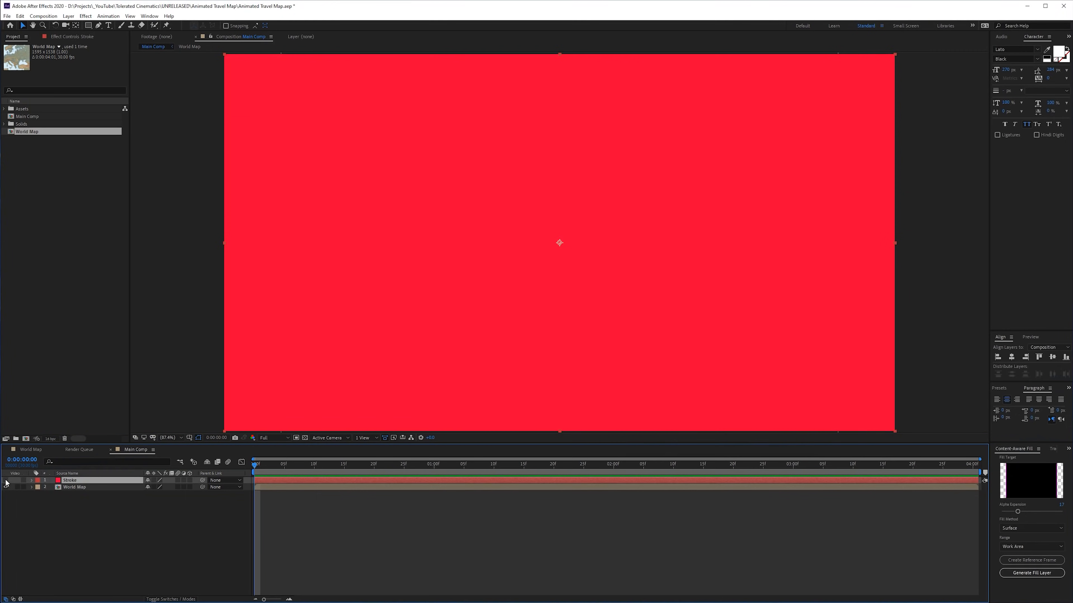
left_click(6, 480)
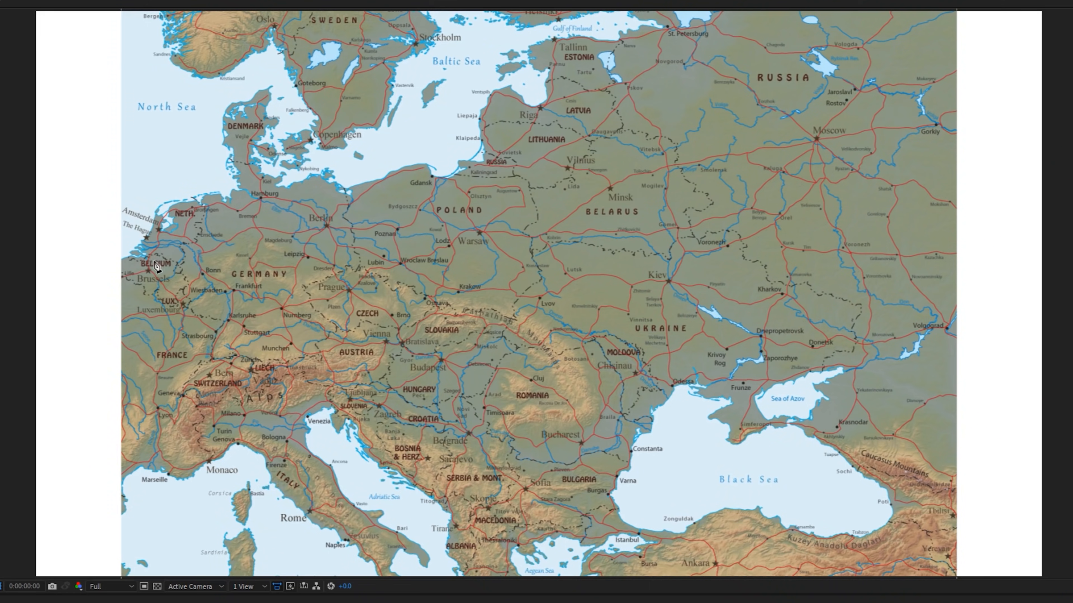
Step: Draw a curved pen path from Belgium to Moscow and find the Stroke effect via 'str'
left_click_drag(177, 228, 128, 295)
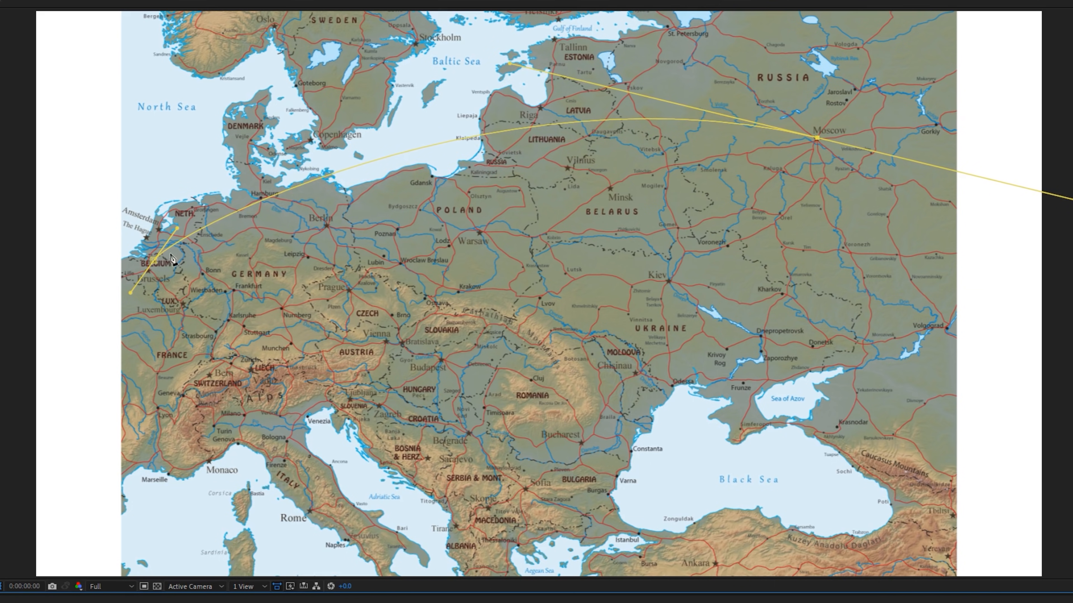
mouse_move(156, 275)
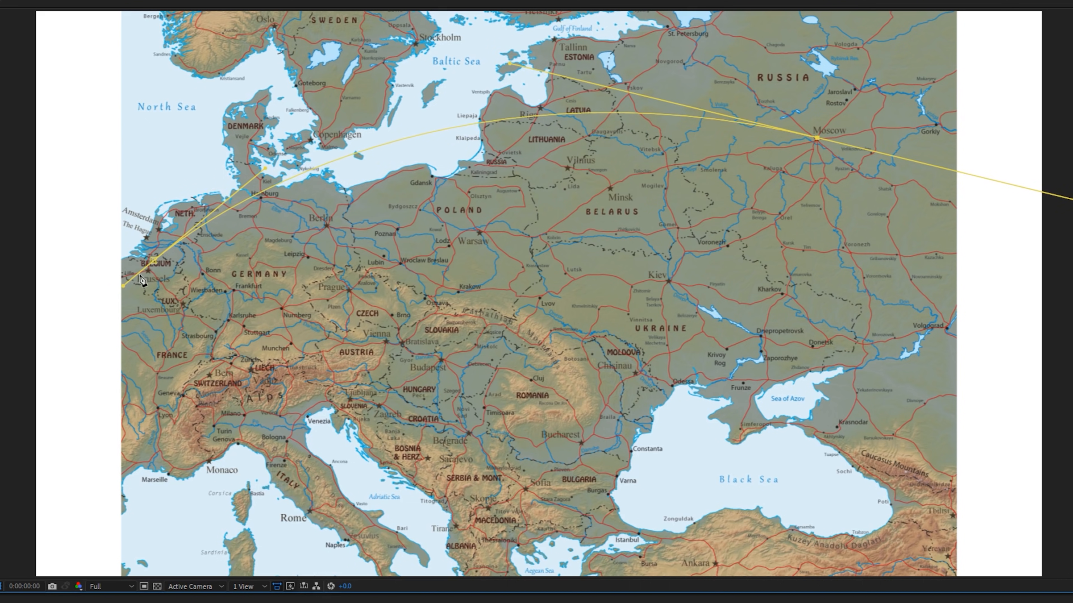
mouse_move(165, 225)
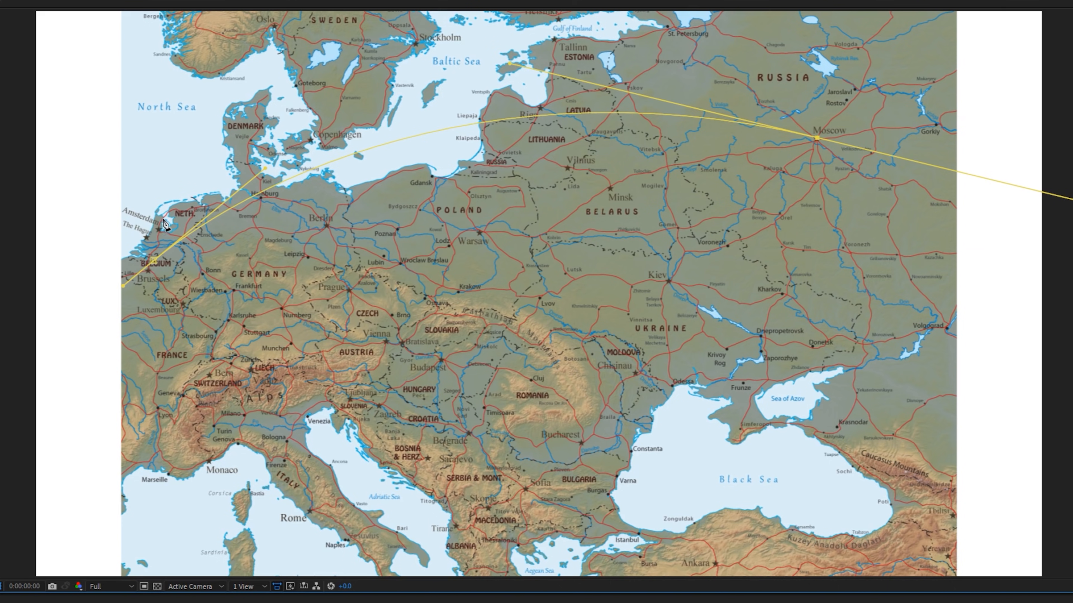
mouse_move(1052, 195)
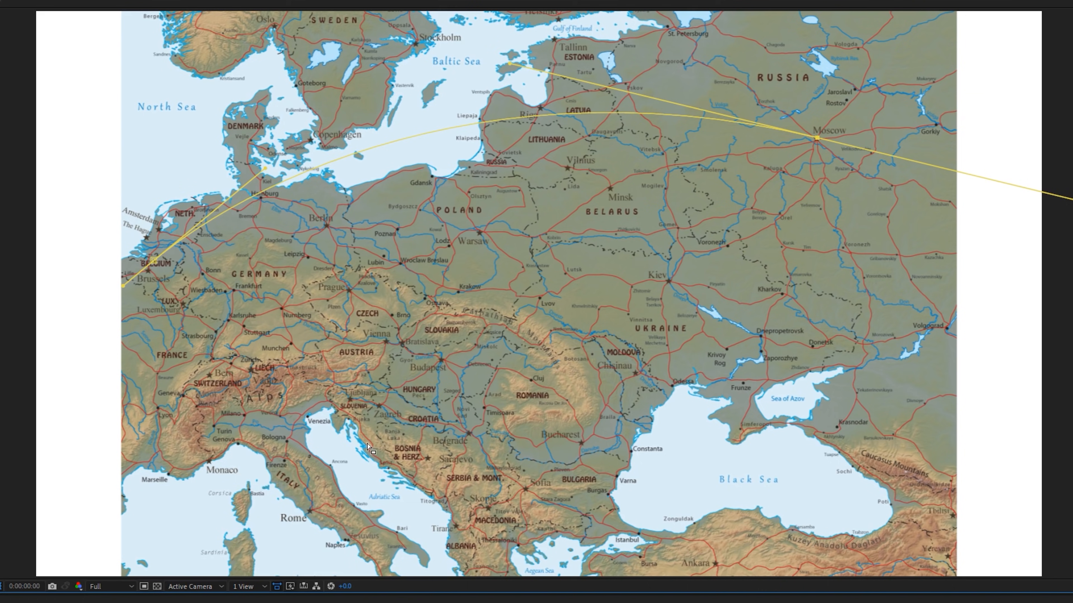
type("str")
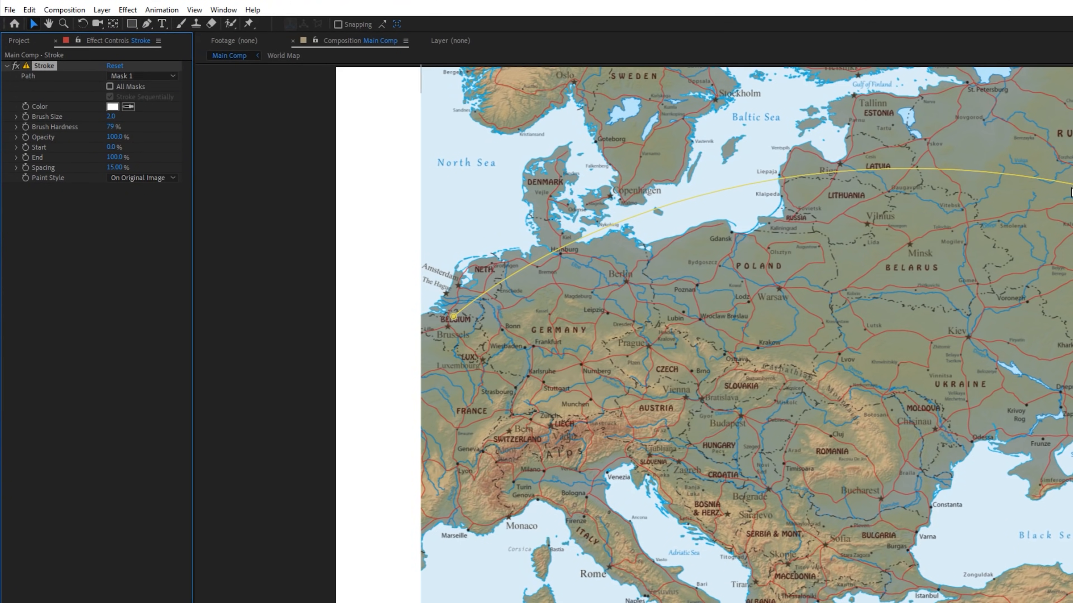
Step: Adjust the Stroke brush size, set Paint Style to On Transparent and reach its colour swatch
left_click_drag(111, 117, 219, 140)
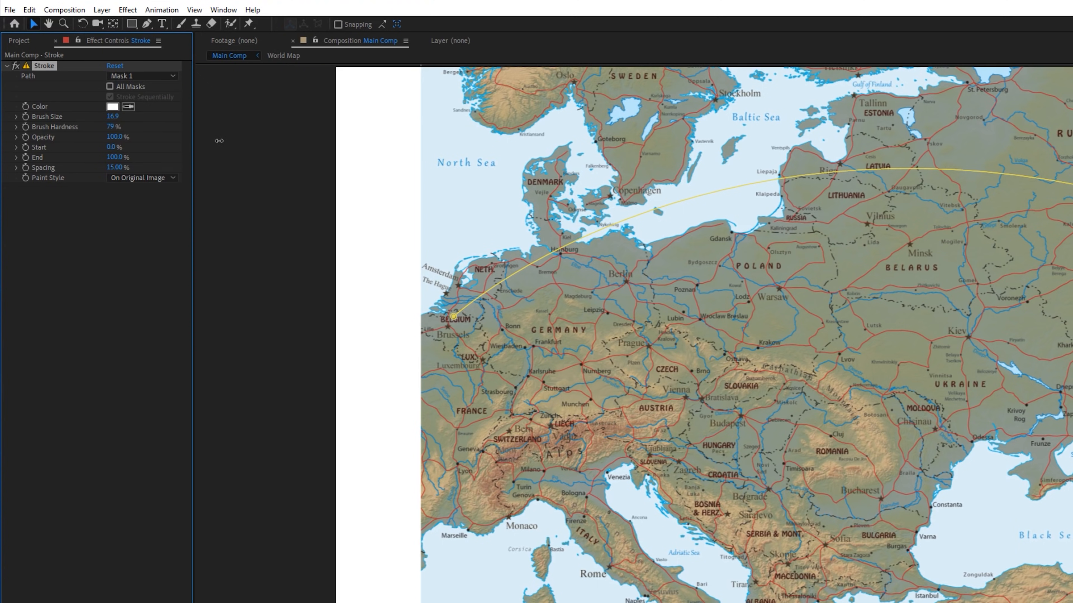
left_click_drag(113, 116, 127, 116)
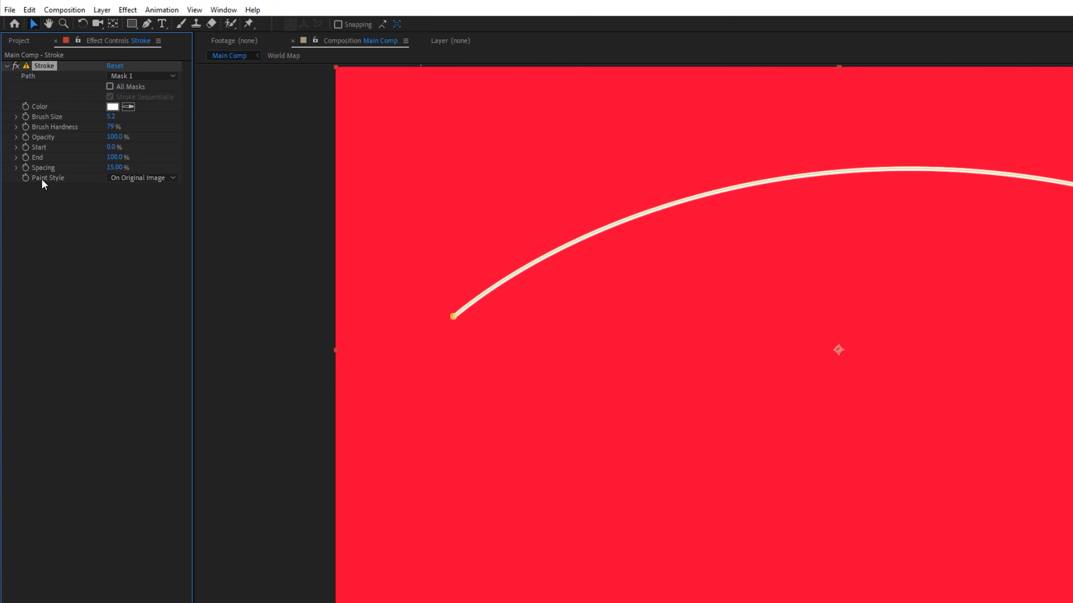
left_click(142, 177)
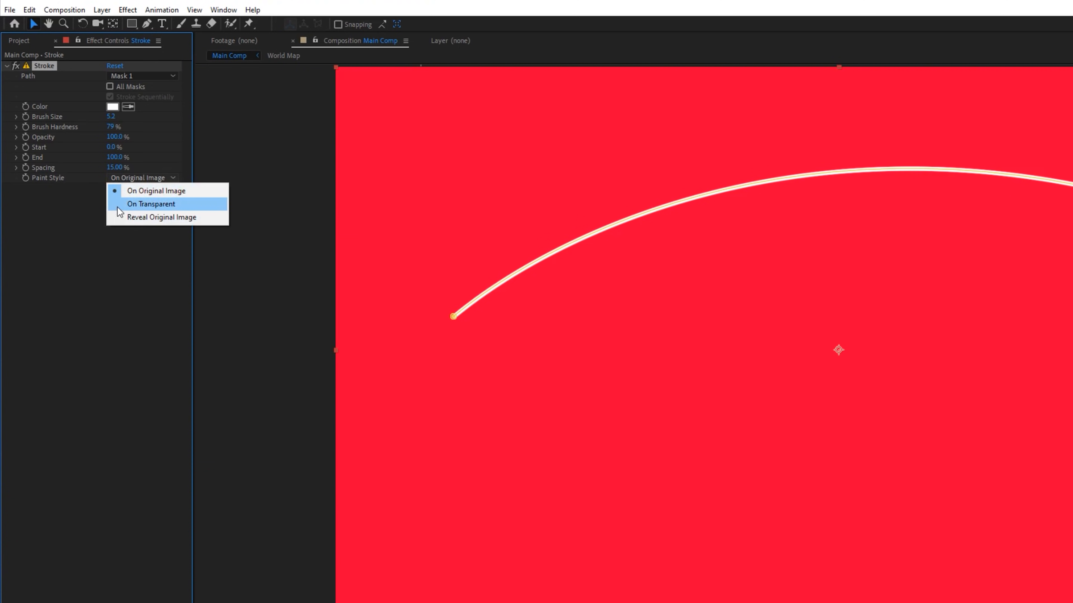
left_click(150, 204)
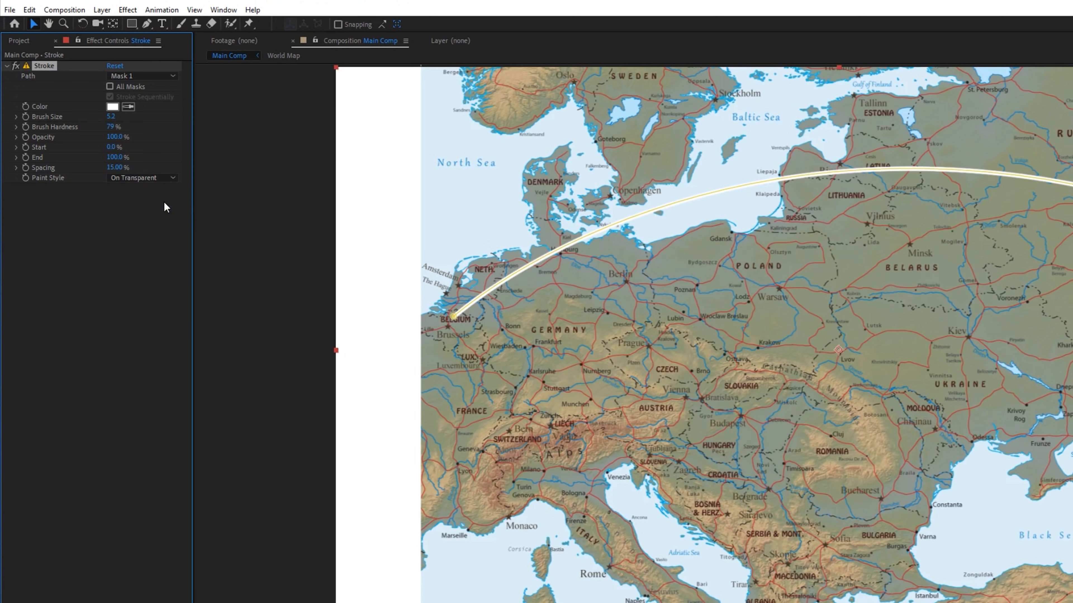
mouse_move(716, 230)
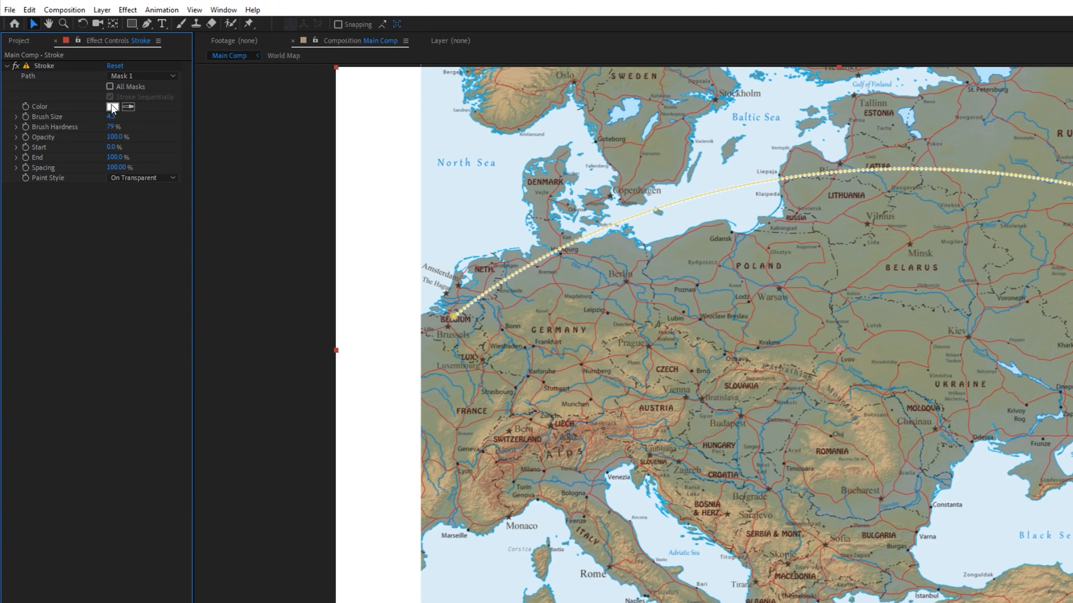
left_click(115, 107)
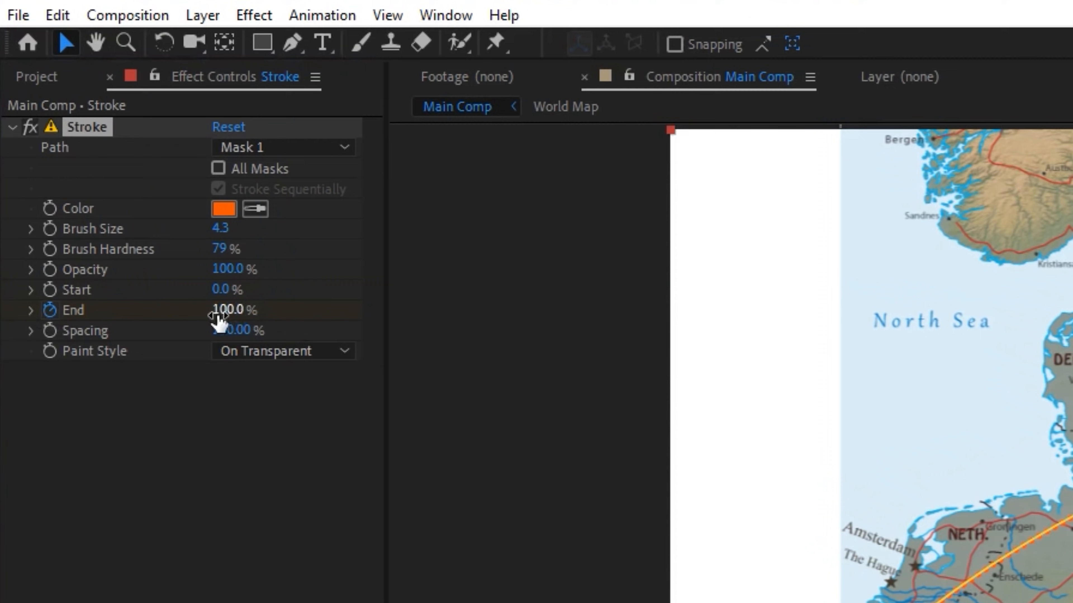
Step: Enable the End stopwatch and add keyframes so the line draws on over time
left_click(228, 309)
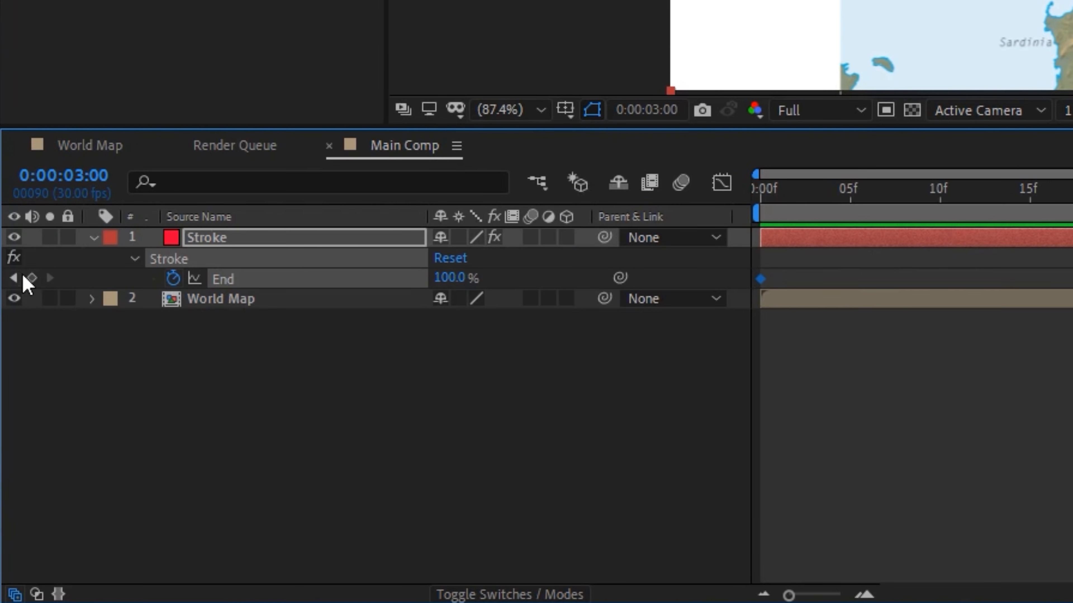
left_click(31, 278)
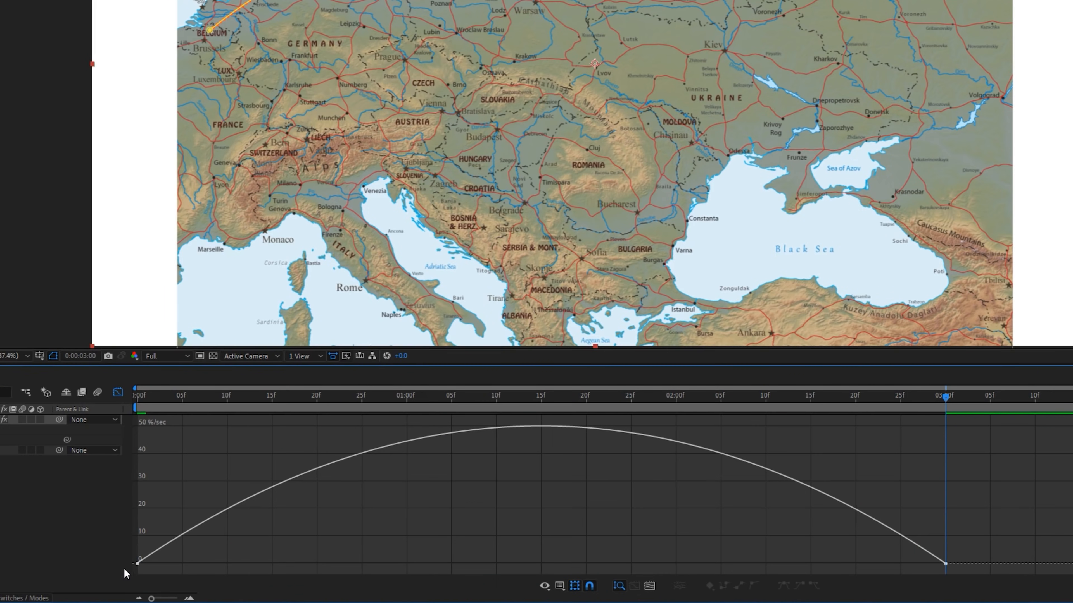
mouse_move(663, 443)
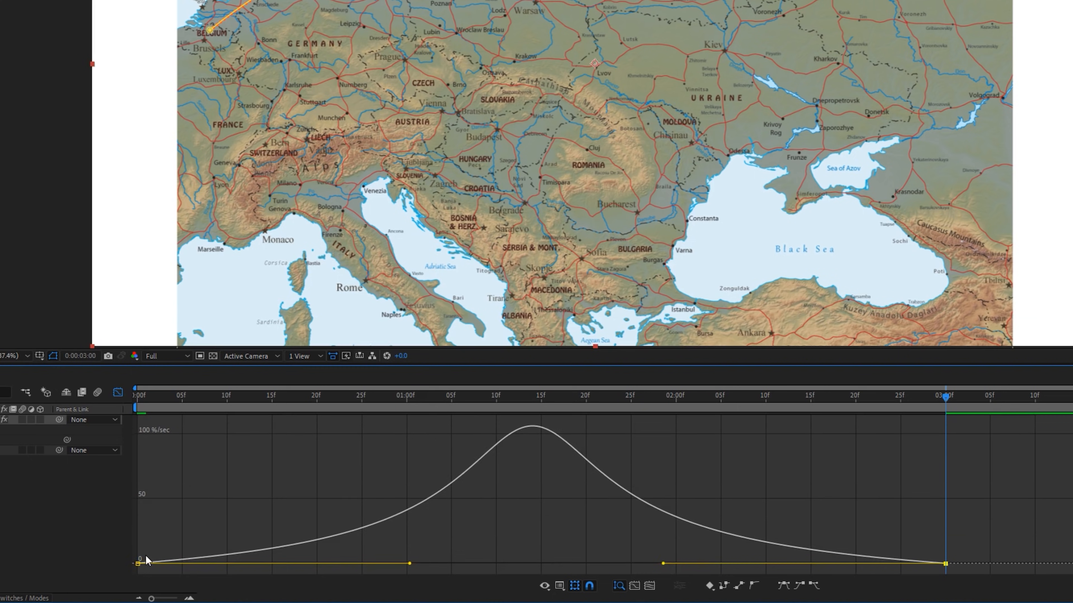
mouse_move(770, 547)
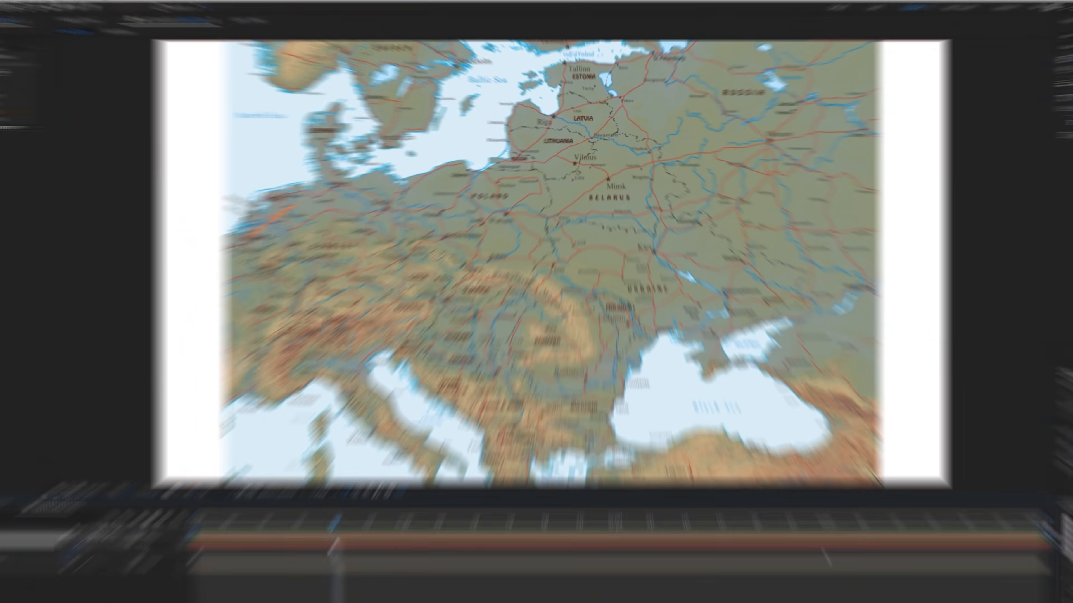
Step: Search the effects for 'drop' to list Drop Shadow
type("drop")
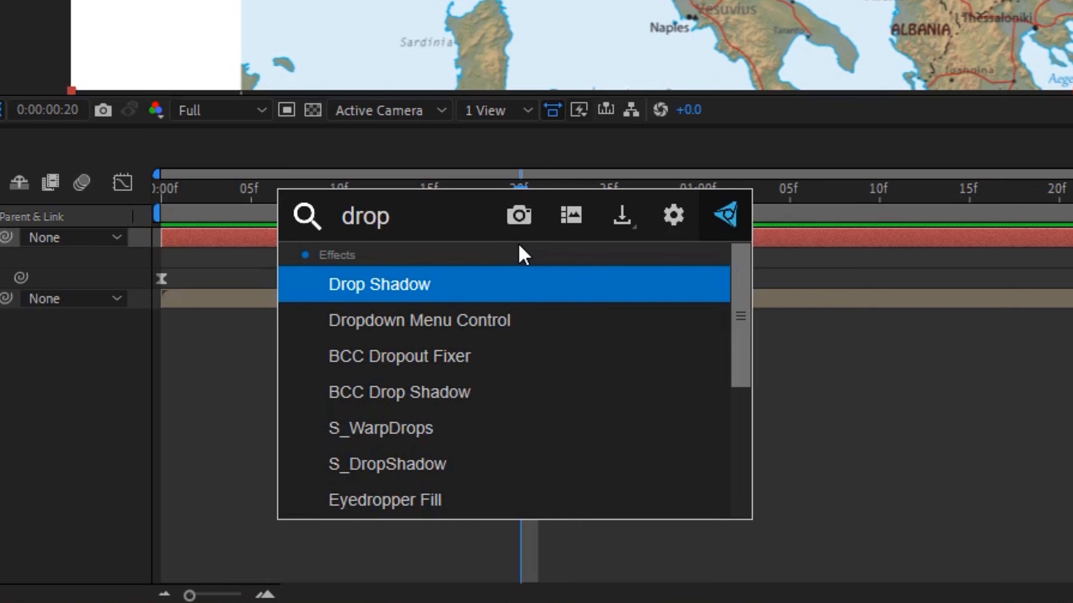